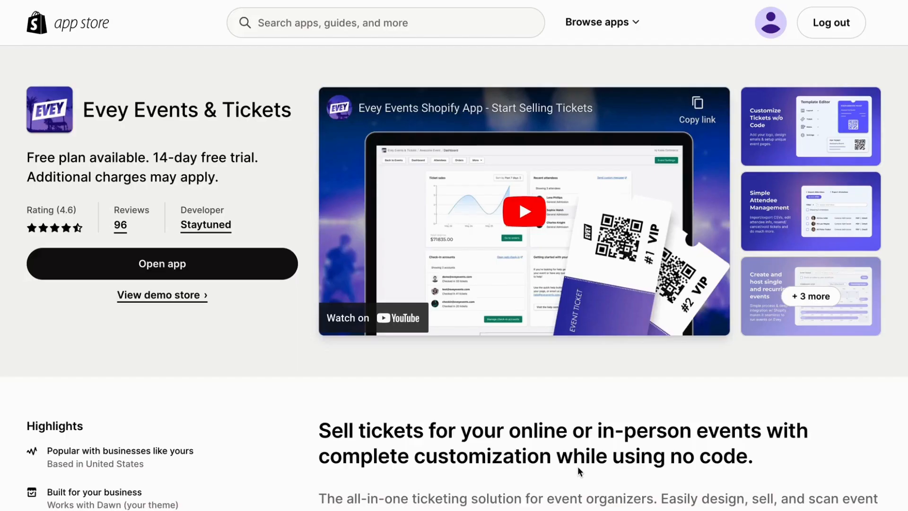
{"action": "mouse_move", "coordinate": [354, 371]}
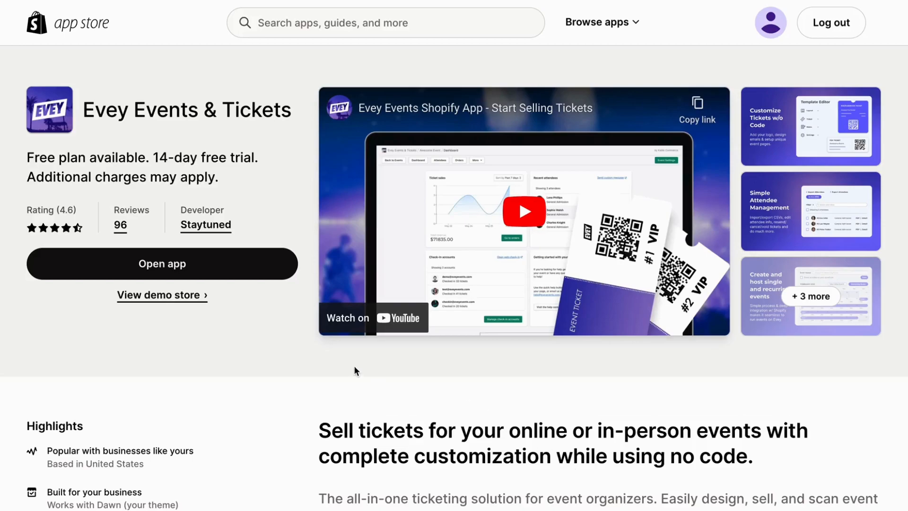
{"action": "mouse_move", "coordinate": [245, 263]}
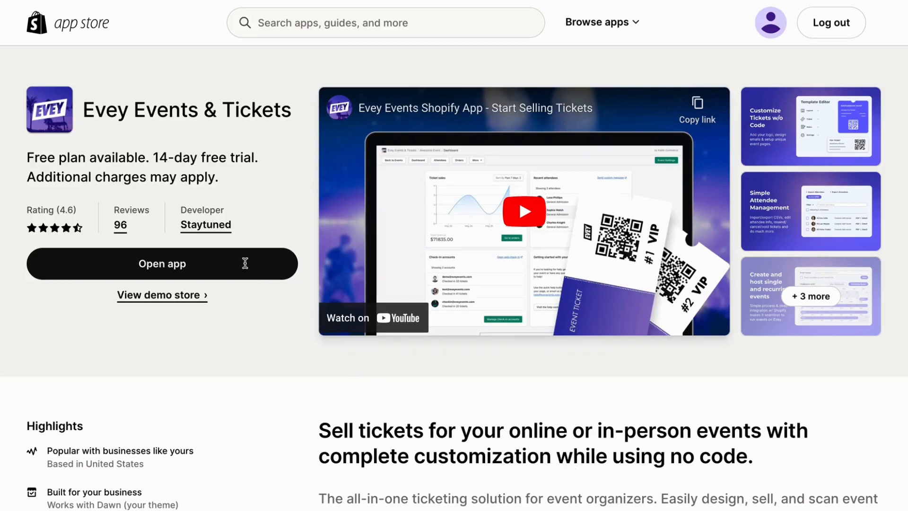
- Launch the Evey Events & Tickets app from its App Store listing
{"action": "left_click", "coordinate": [162, 263]}
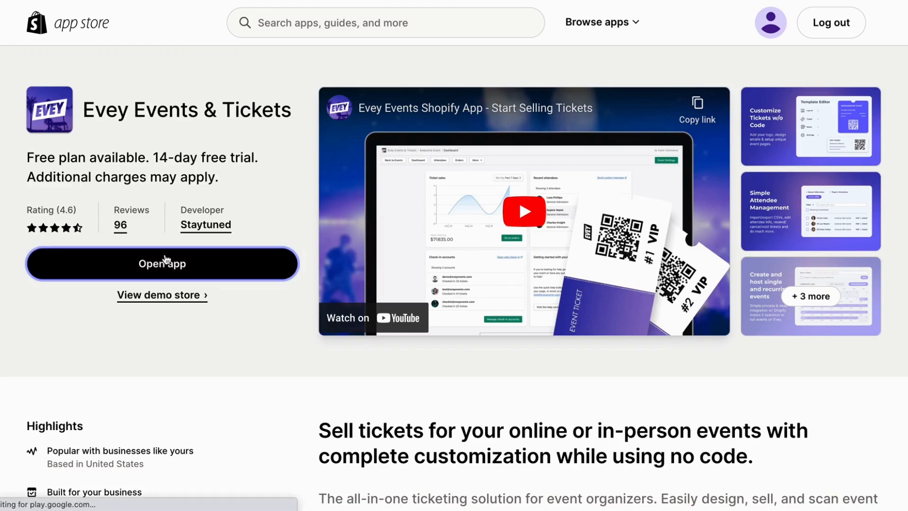
{"action": "left_click", "coordinate": [523, 211]}
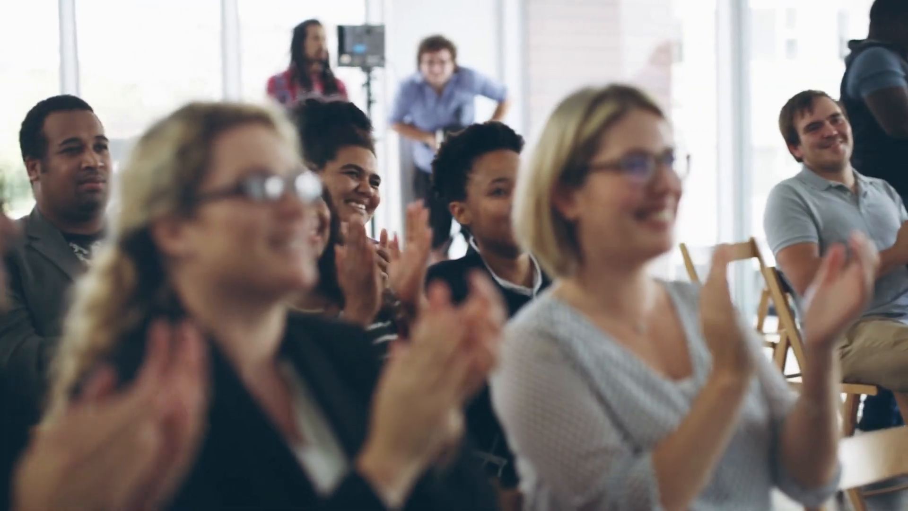